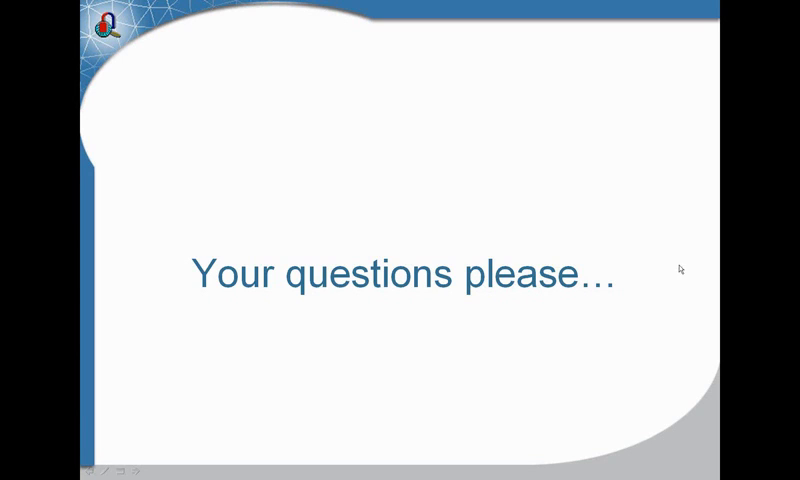
mouse_move(684, 154)
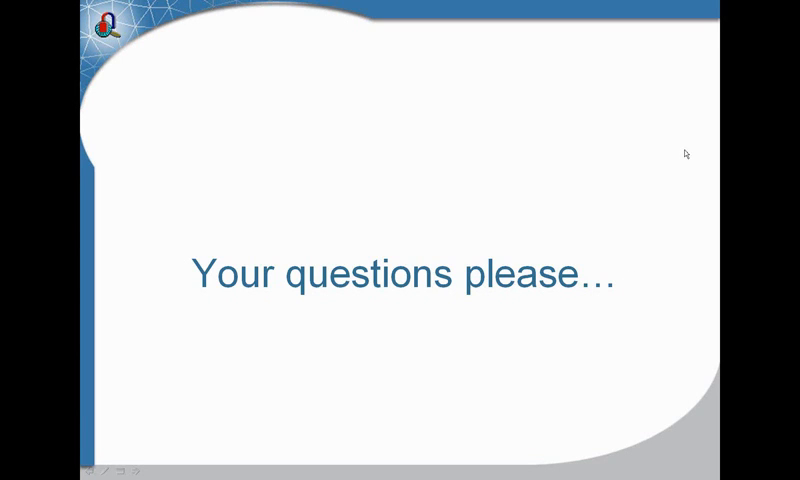
mouse_move(736, 216)
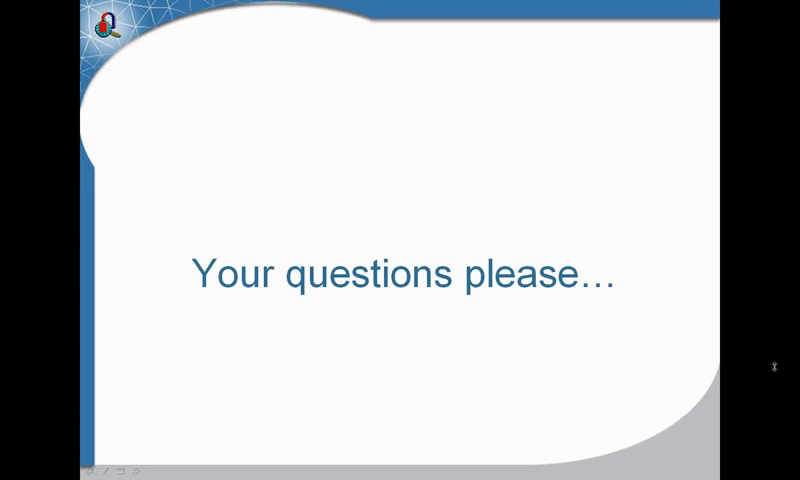
mouse_move(652, 146)
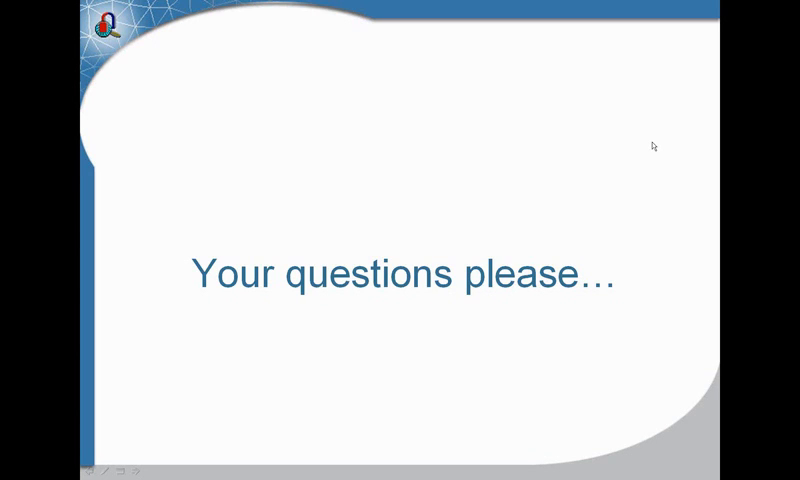
mouse_move(590, 192)
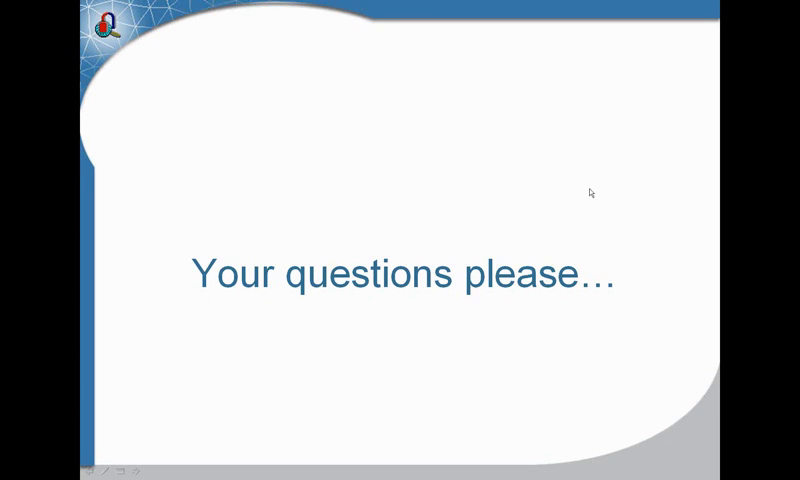
mouse_move(596, 64)
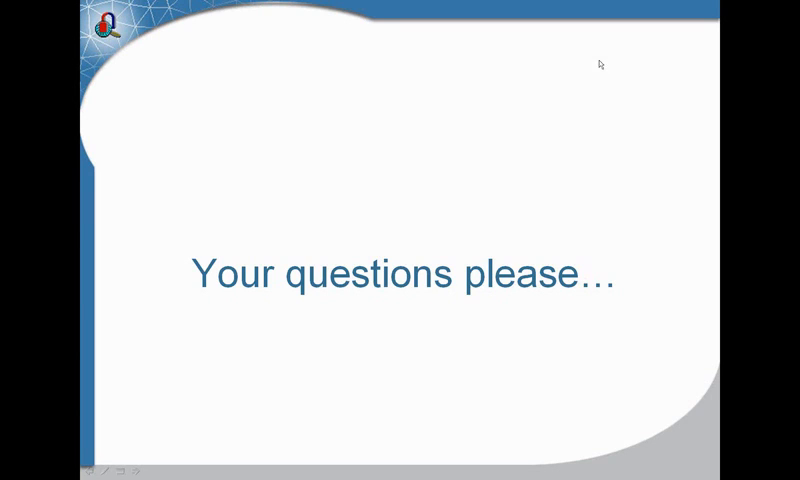
mouse_move(200, 176)
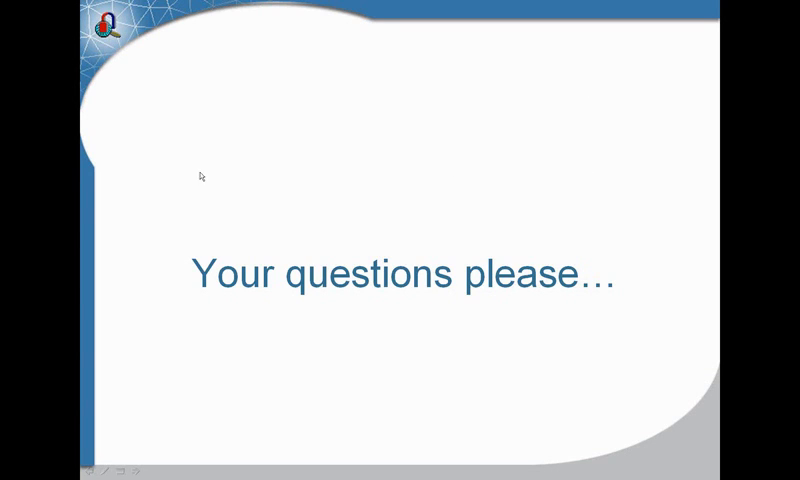
mouse_move(670, 196)
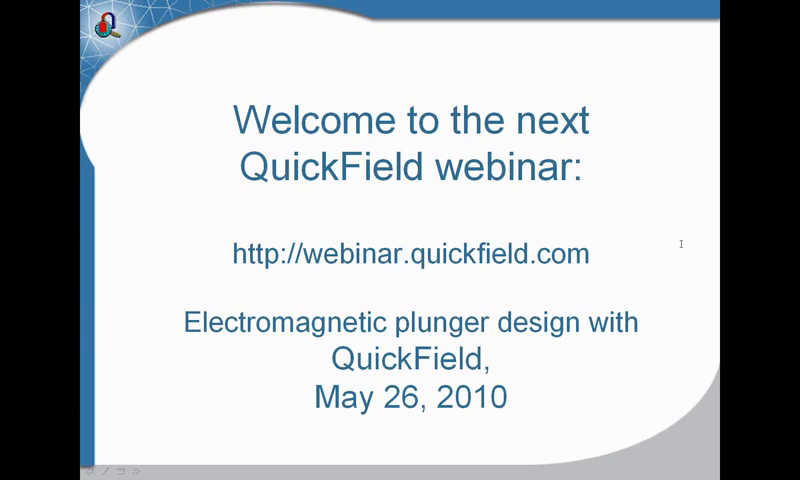
mouse_move(644, 294)
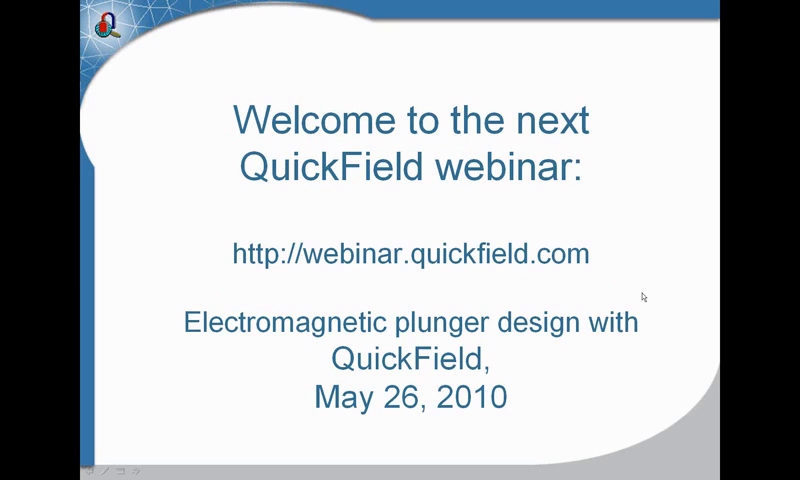